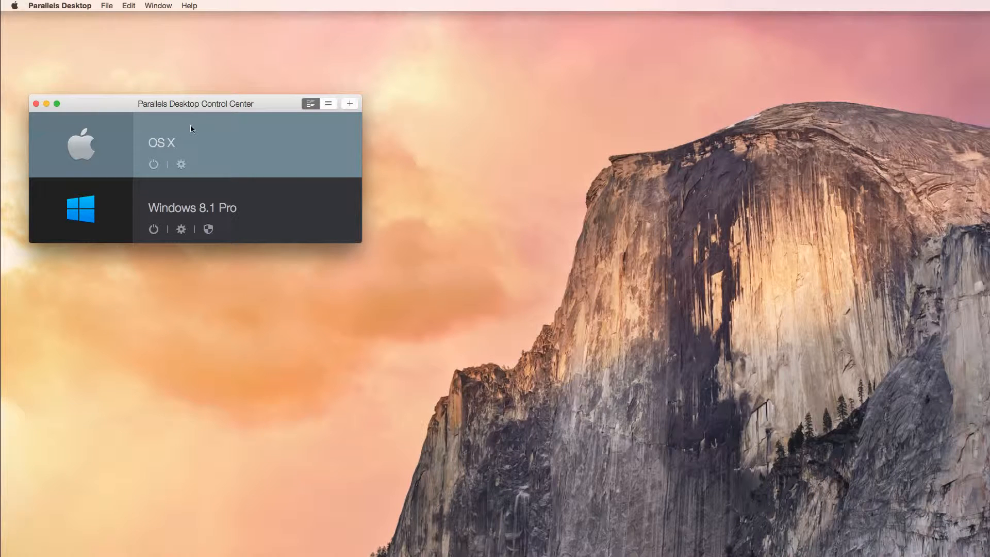
Step: Create a new Windows 10 Technical Preview VM, English edition, and start its download
left_click(107, 5)
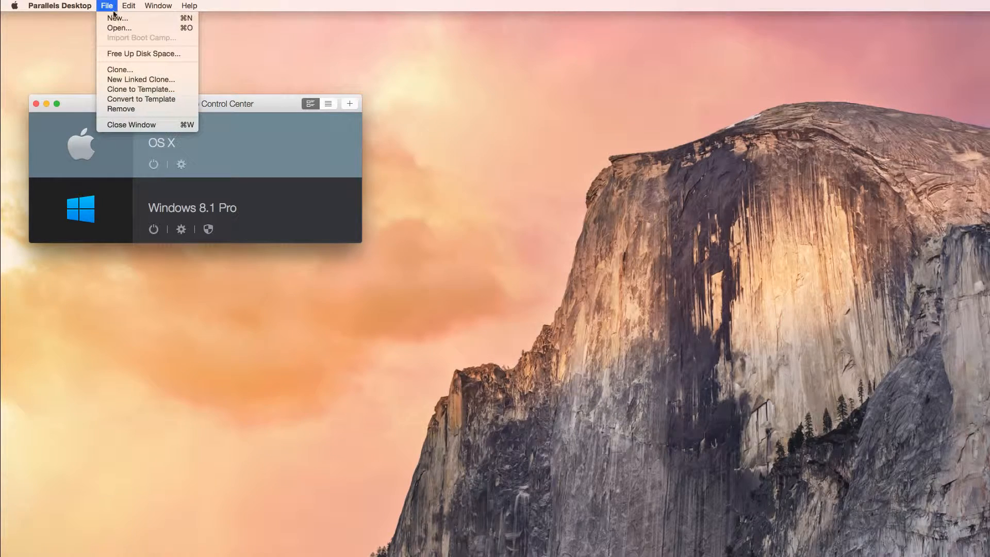
left_click(117, 18)
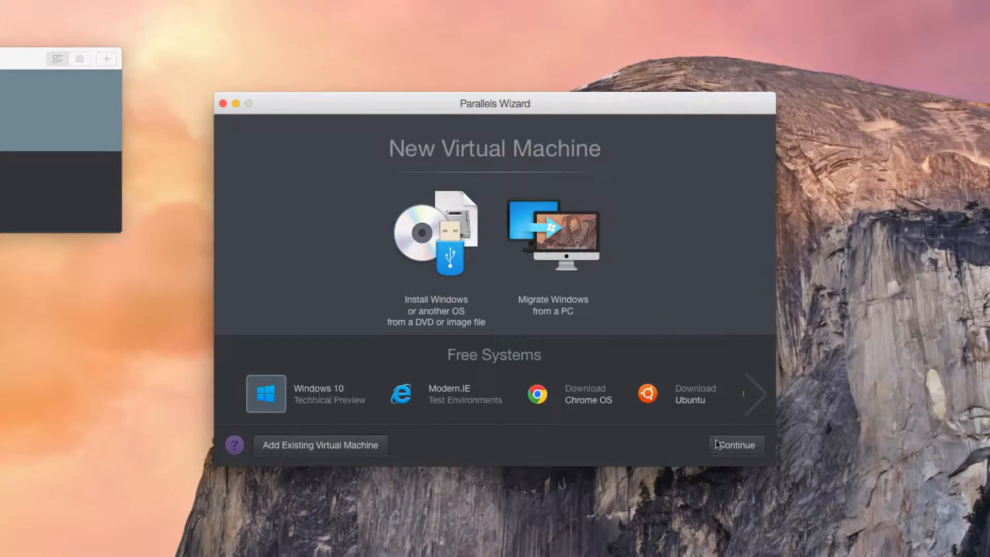
left_click(734, 444)
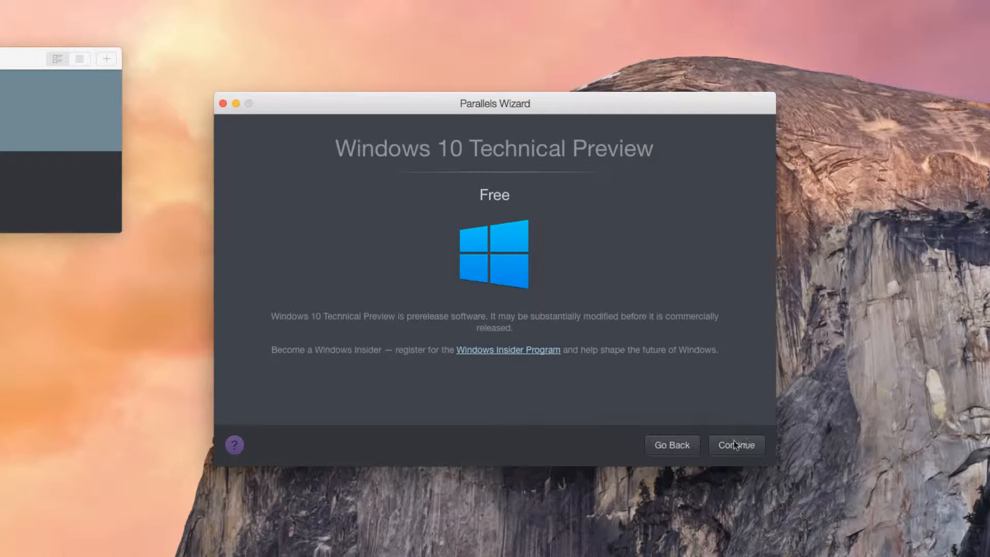
mouse_move(545, 363)
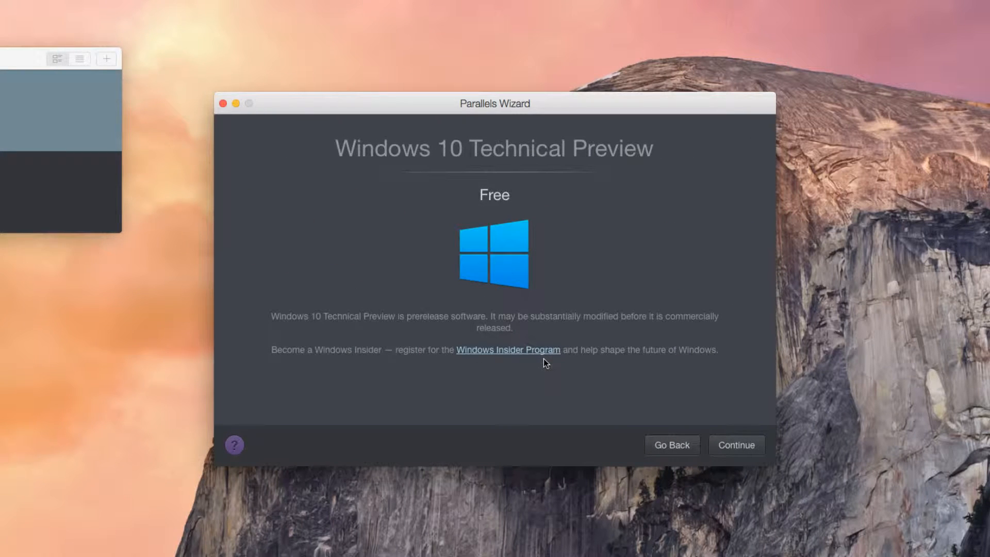
left_click(736, 445)
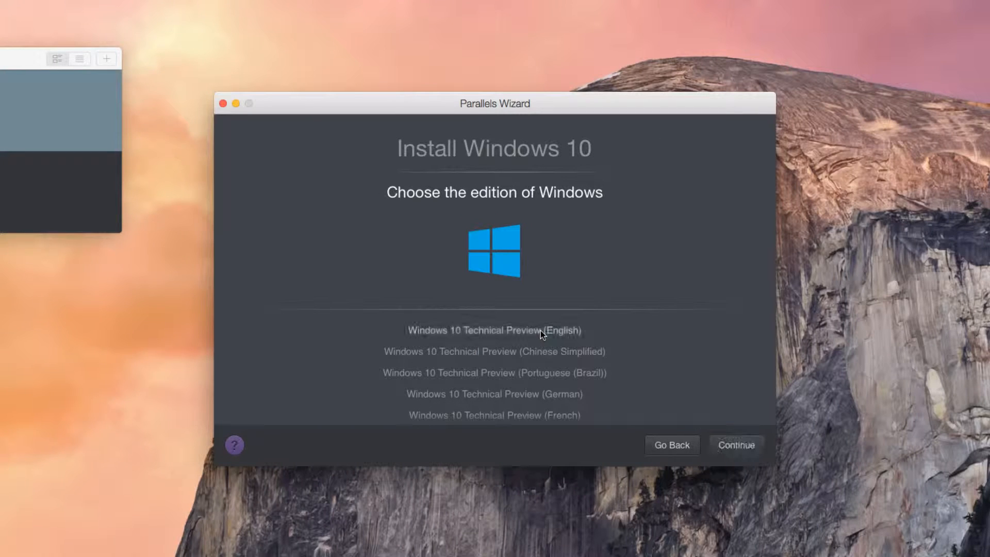
left_click(736, 444)
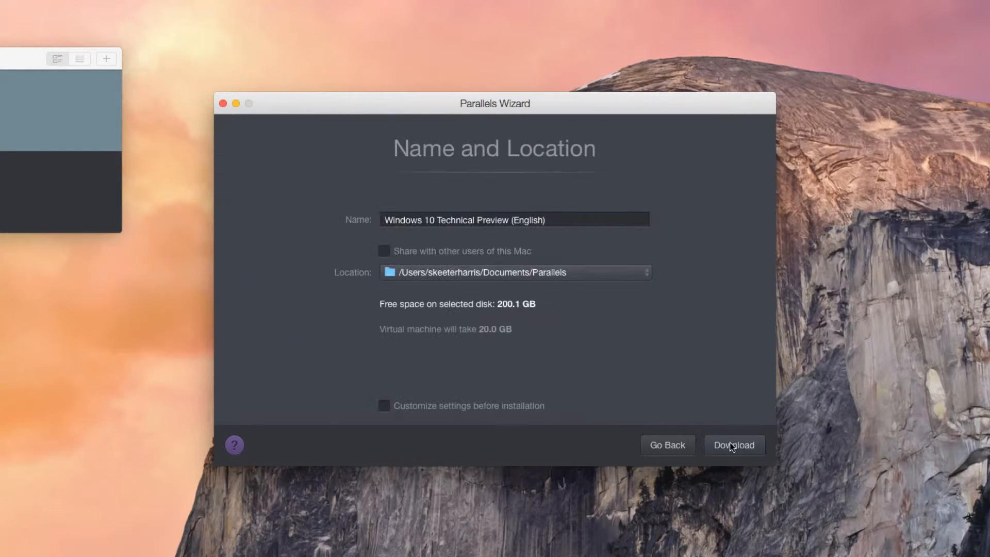
left_click(733, 445)
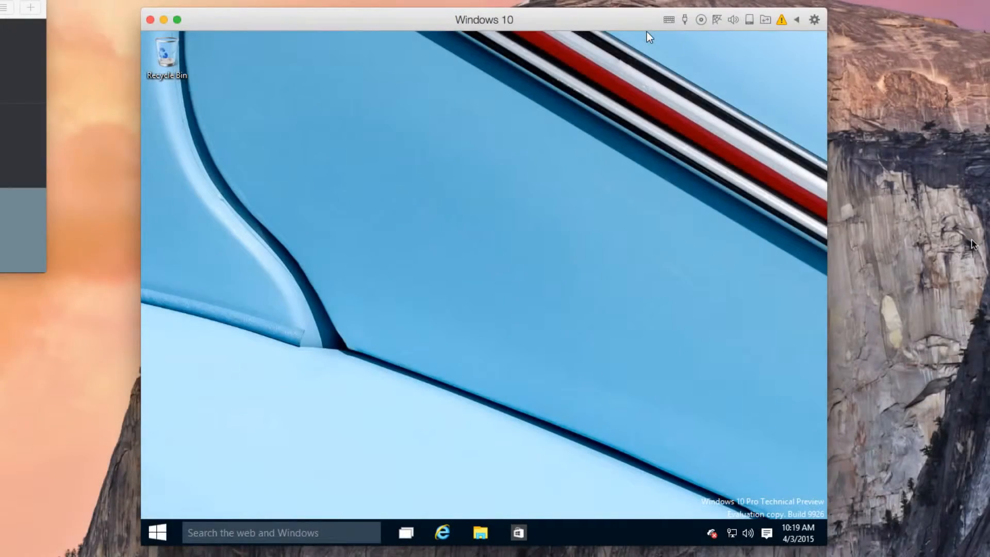
Step: Click into the Windows 10 VM window once installation finishes
left_click(177, 19)
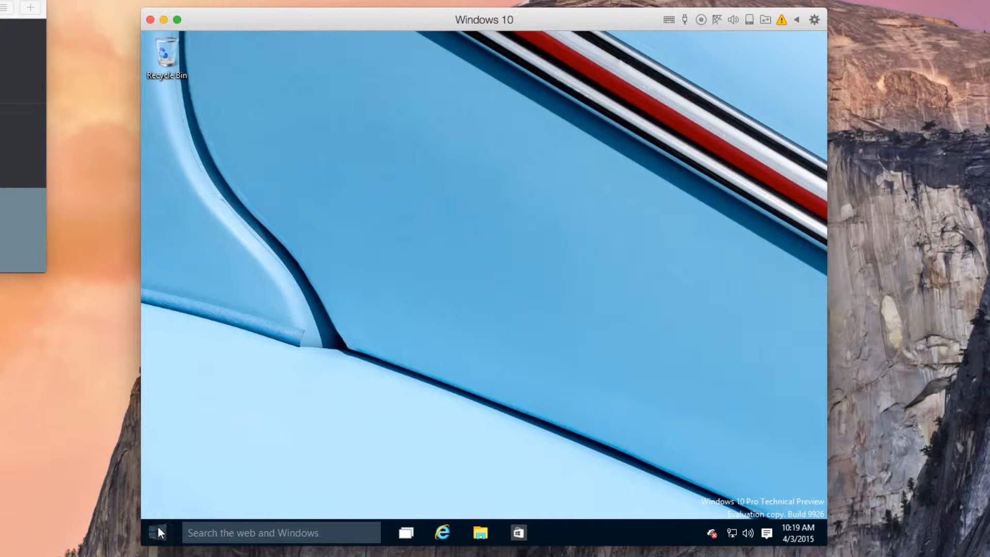
Step: Set Windows 10 preview builds to the Fast track in Settings, then close Settings
left_click(158, 532)
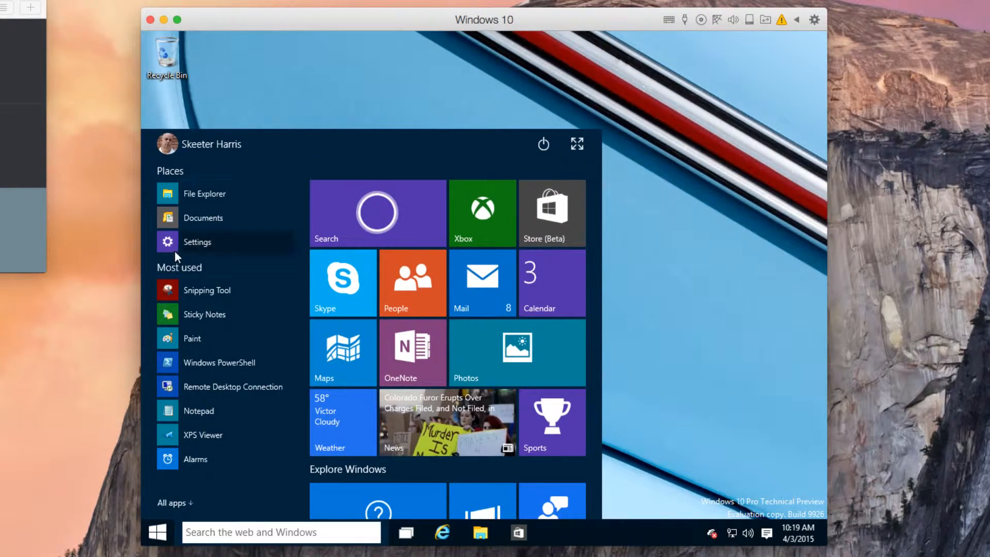
left_click(197, 241)
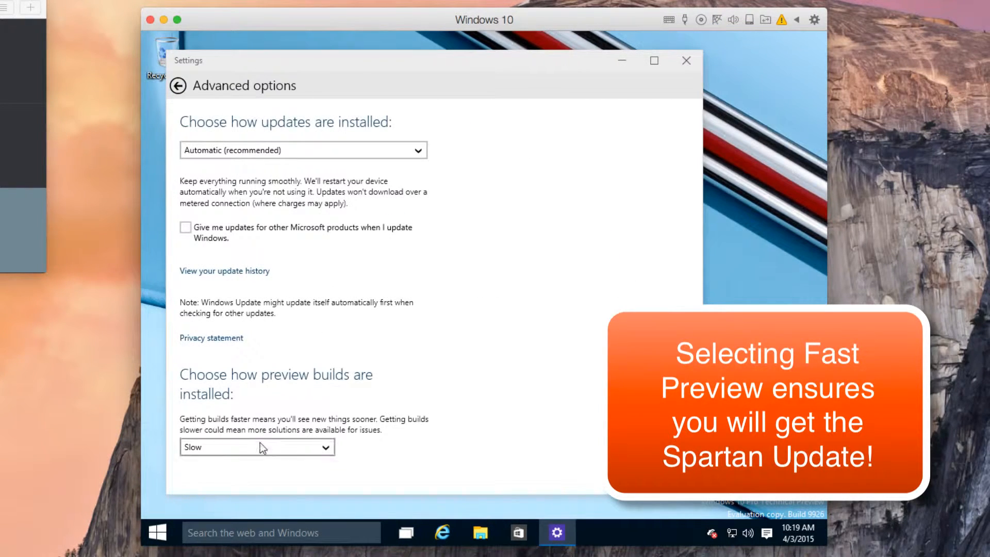
left_click(257, 447)
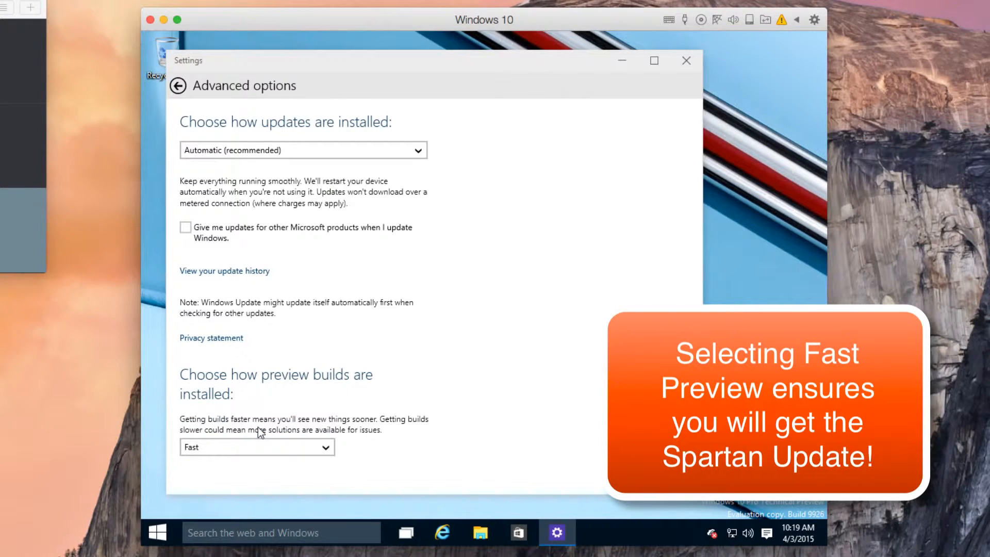
mouse_move(687, 61)
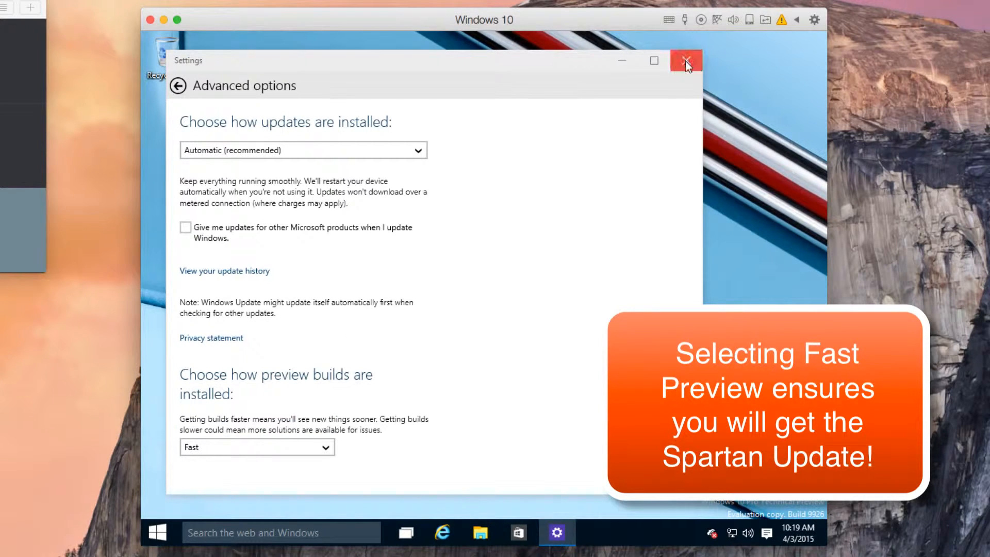
left_click(686, 61)
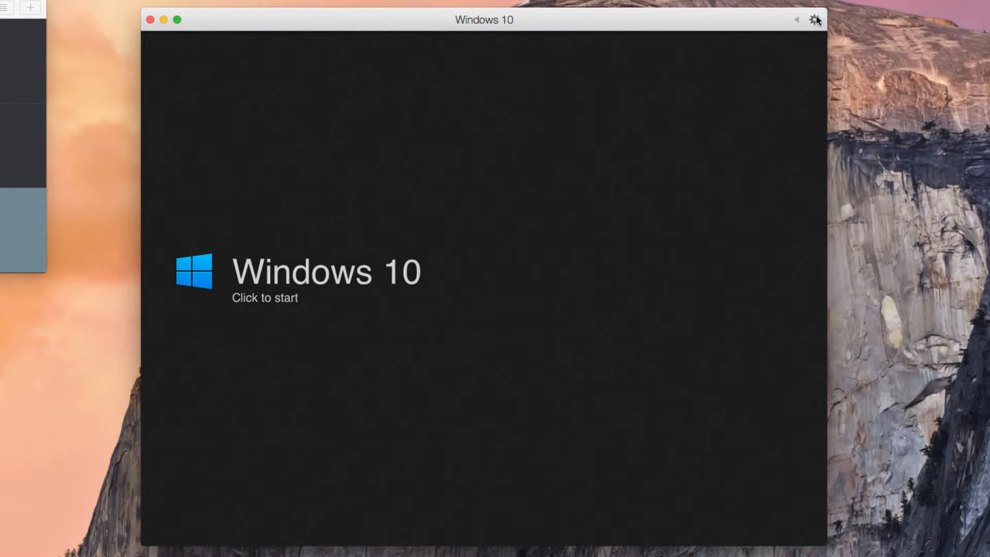
Step: Show the VM's Hardware > CPU & Memory configuration in Parallels Desktop
left_click(815, 20)
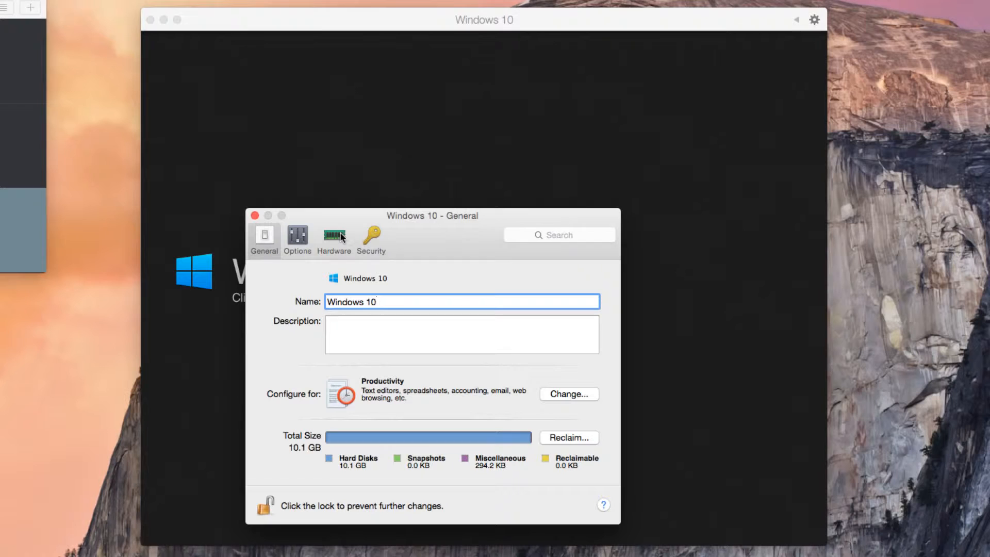
left_click(333, 236)
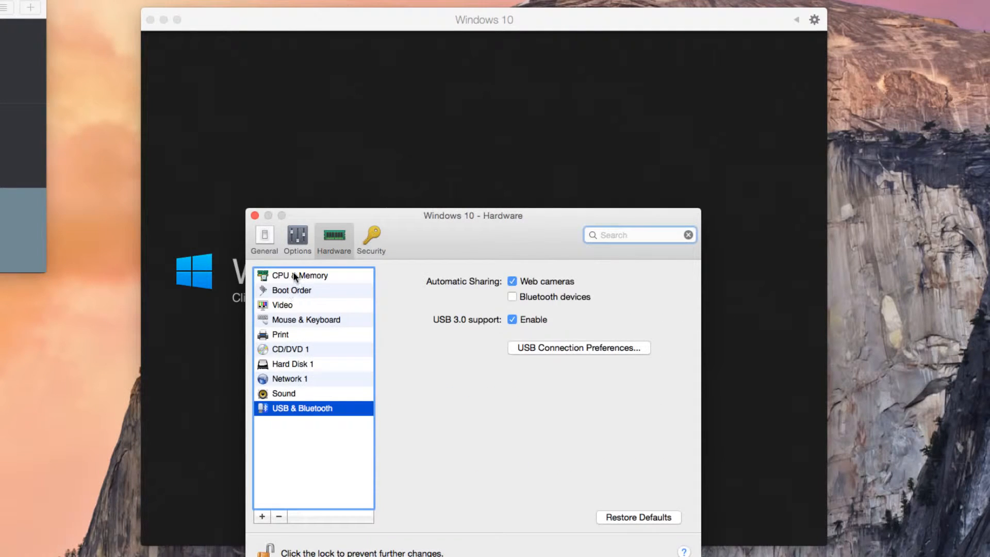
left_click(300, 275)
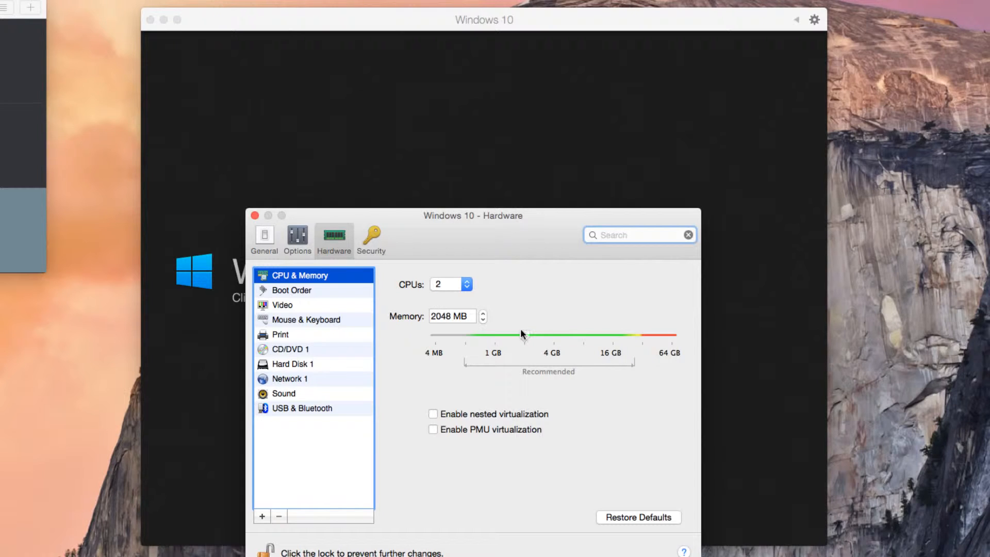
left_click(254, 216)
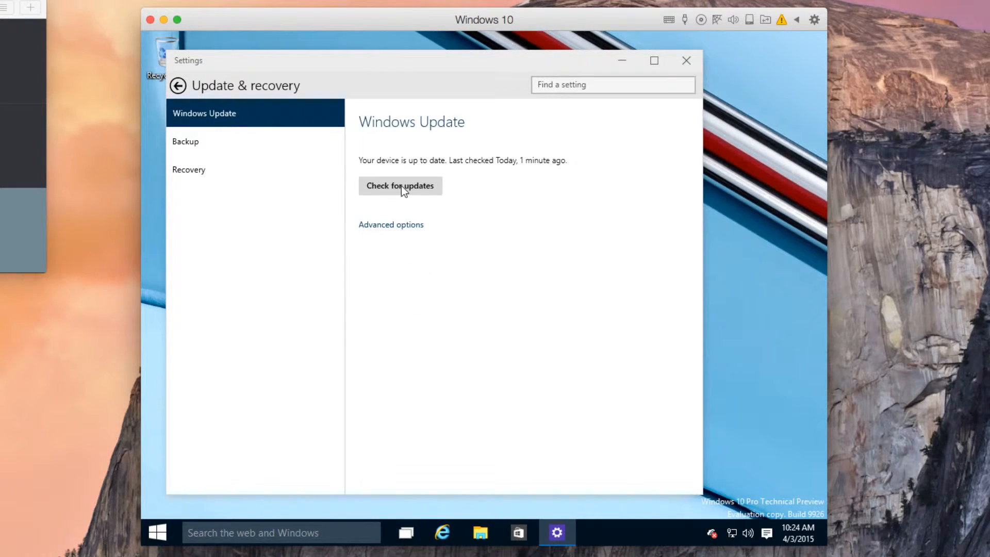
Step: Check for updates, download build 10049, and confirm restarting to install it
left_click(400, 185)
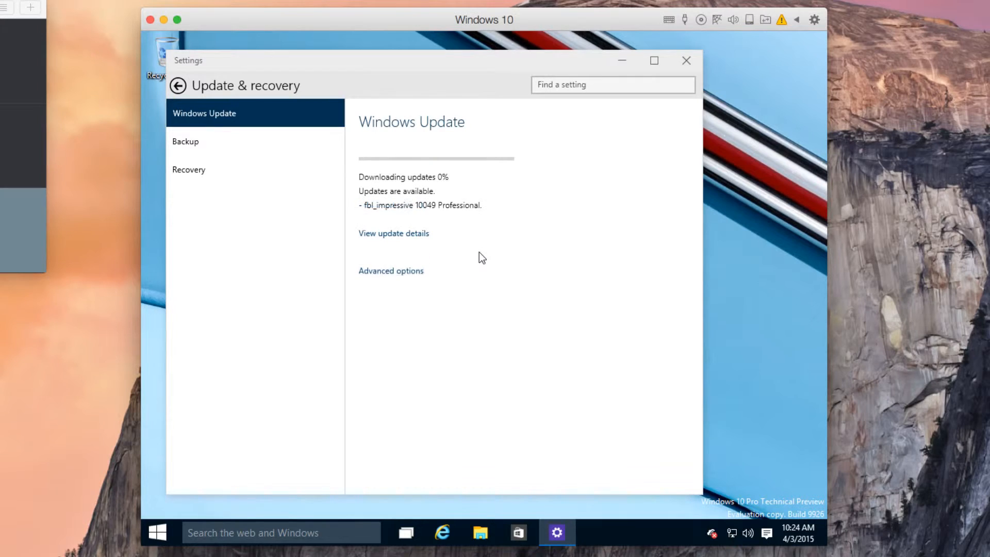
mouse_move(369, 224)
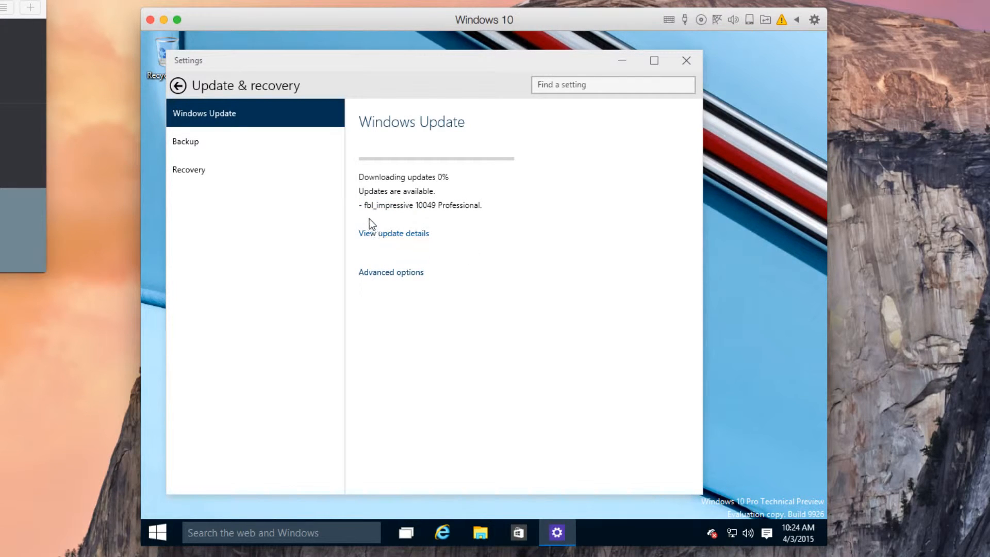
mouse_move(453, 208)
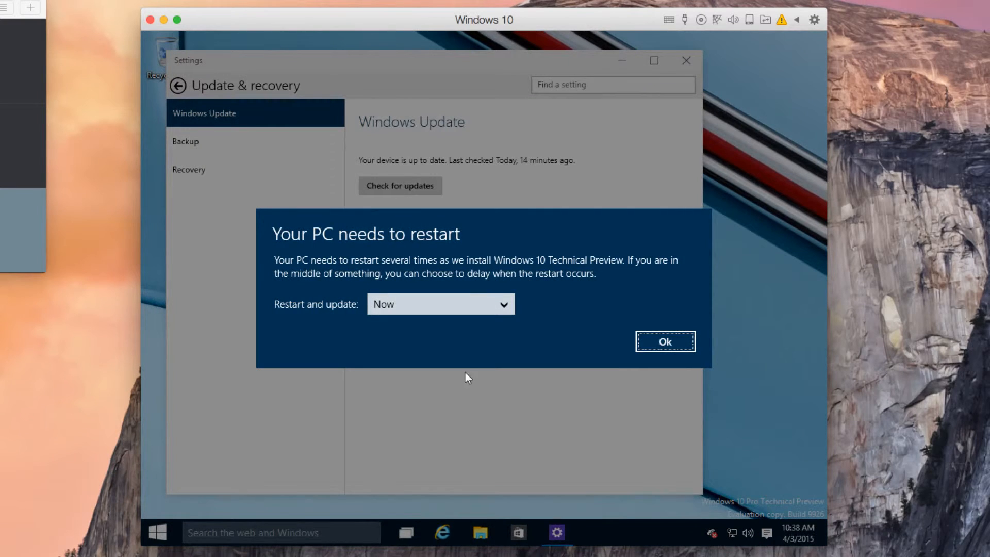
left_click(664, 341)
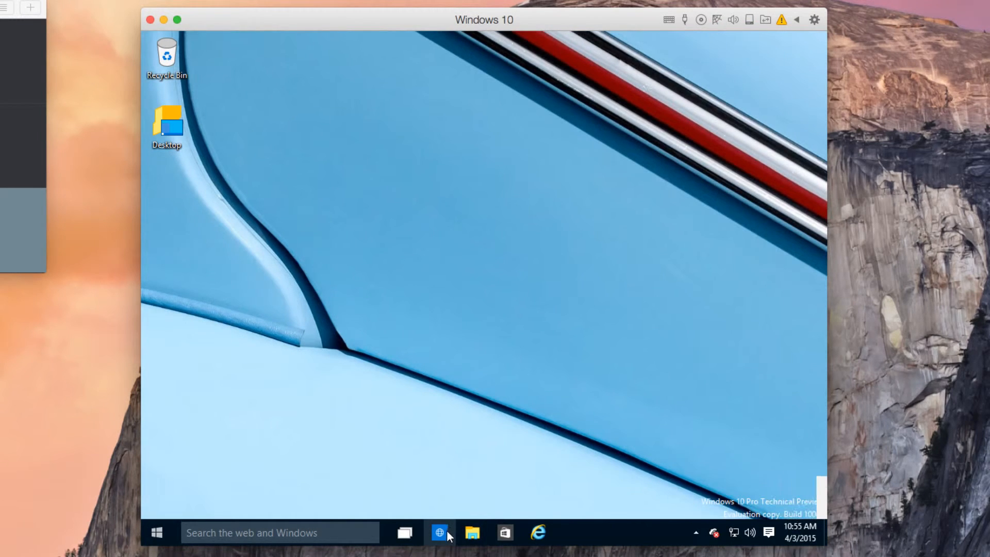
mouse_move(440, 532)
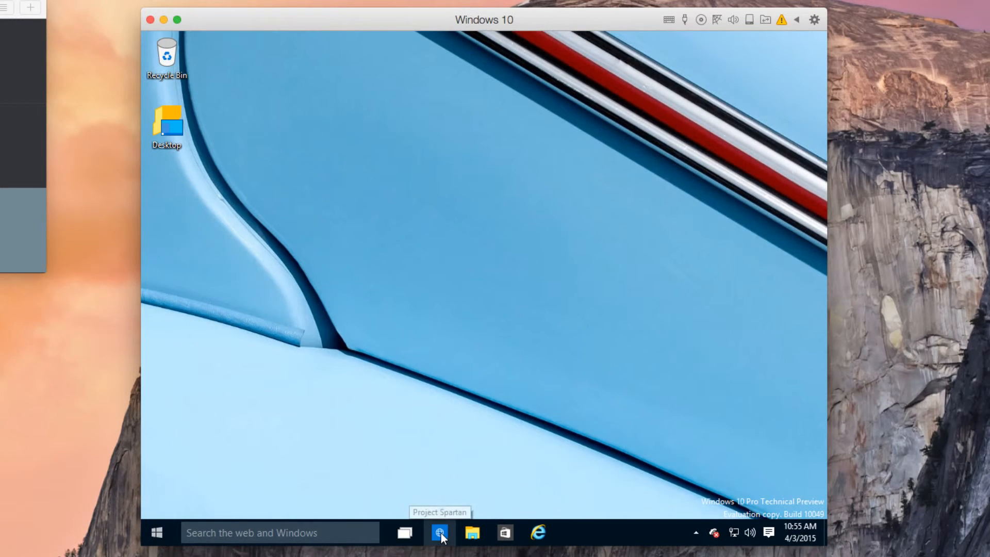
Step: Launch Project Spartan, open meetprojectspartan.com, and turn on Web Note
left_click(439, 532)
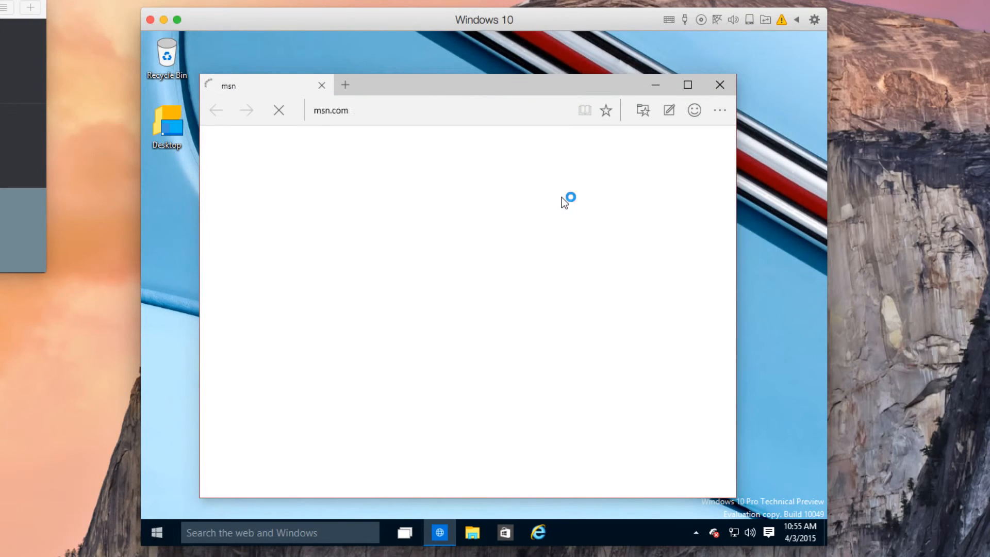
left_click(345, 84)
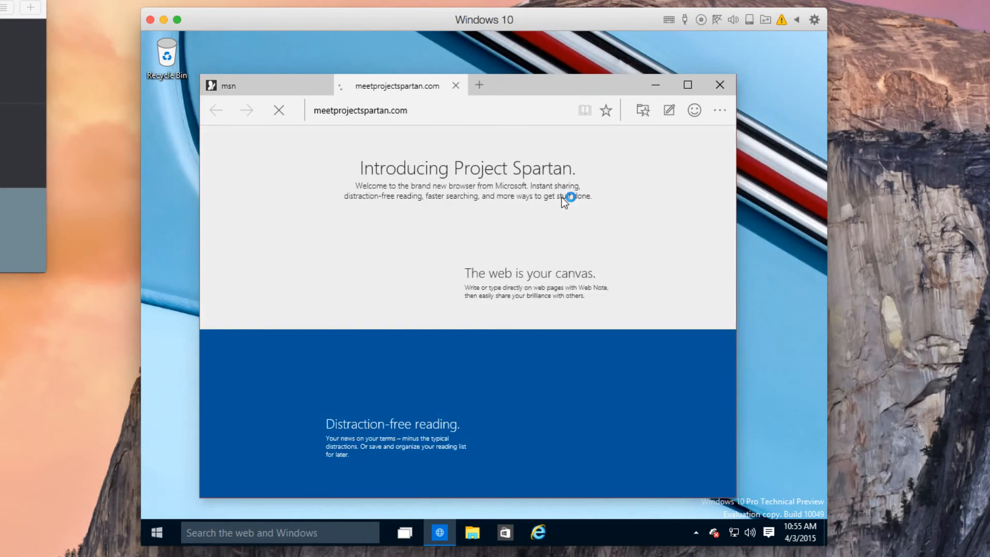
left_click(668, 110)
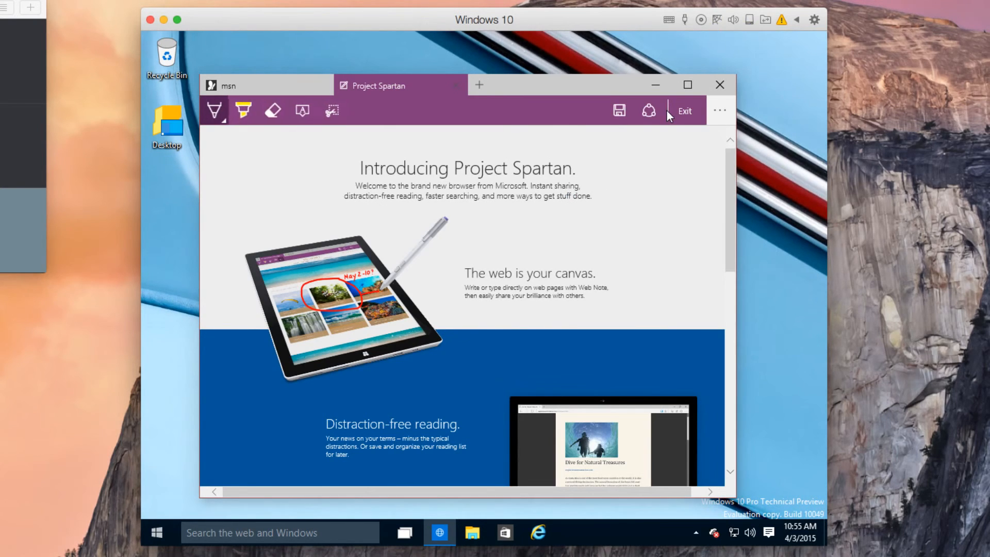